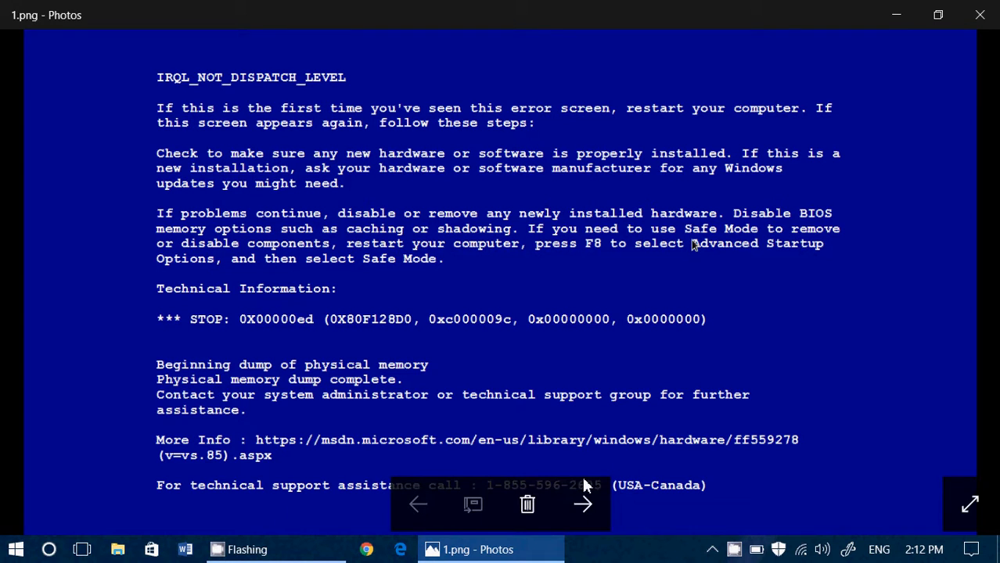
- Advance from the classic blue STOP error screen to 2.jpg, the Windows 10 sad-face screen
left_click(583, 504)
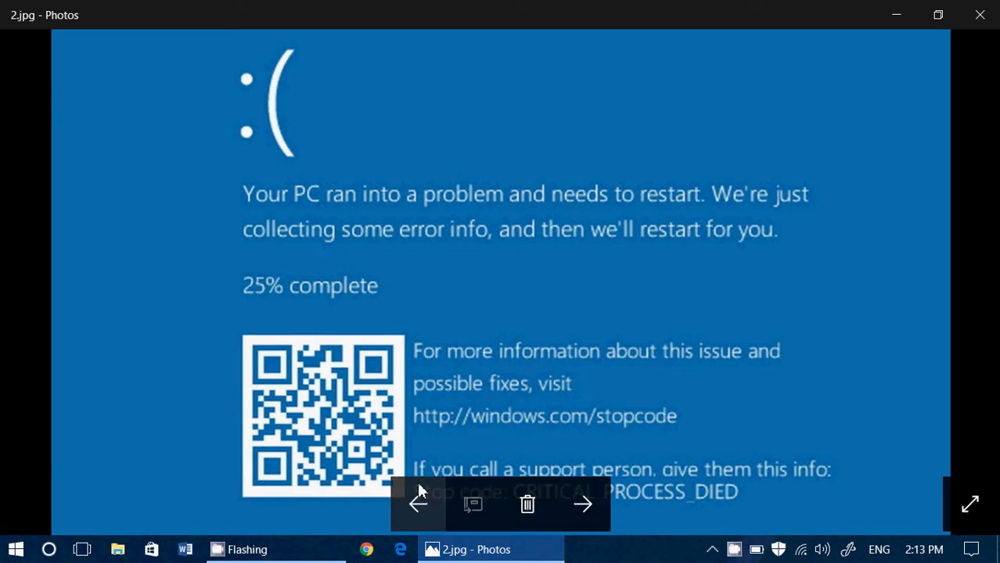
left_click(582, 504)
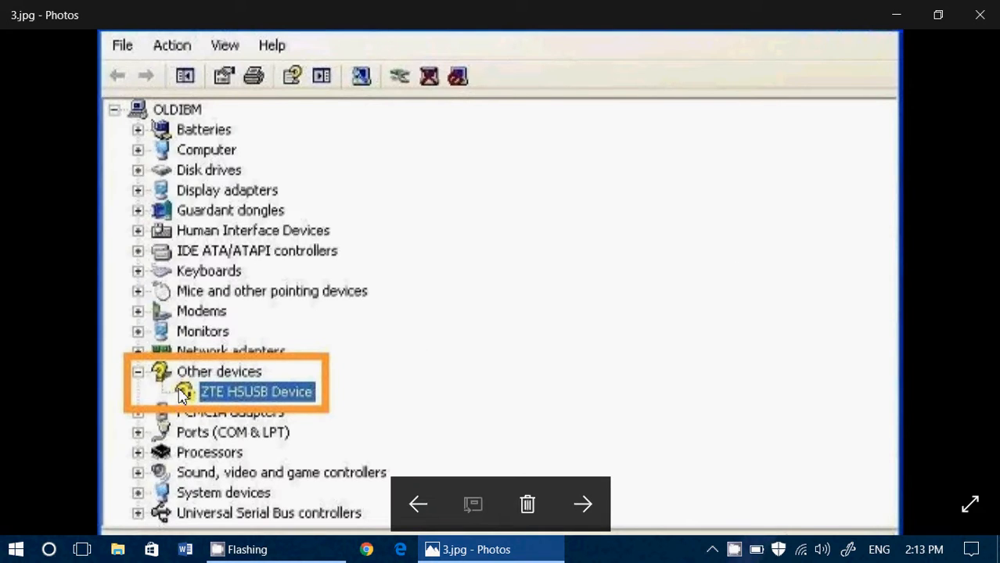
mouse_move(532, 322)
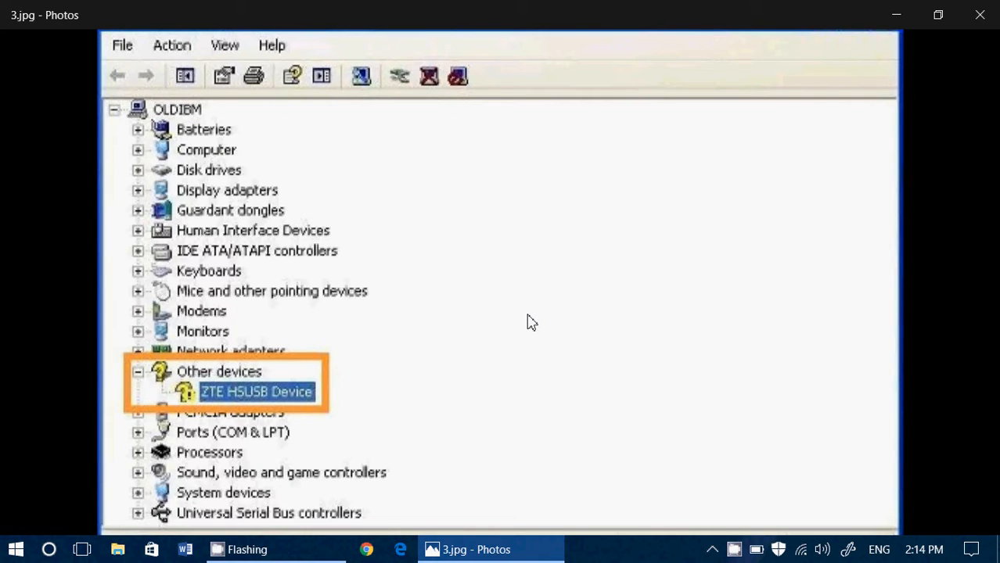
- Advance to 4.jpg, the cluster of colourful app icons representing software
left_click(586, 504)
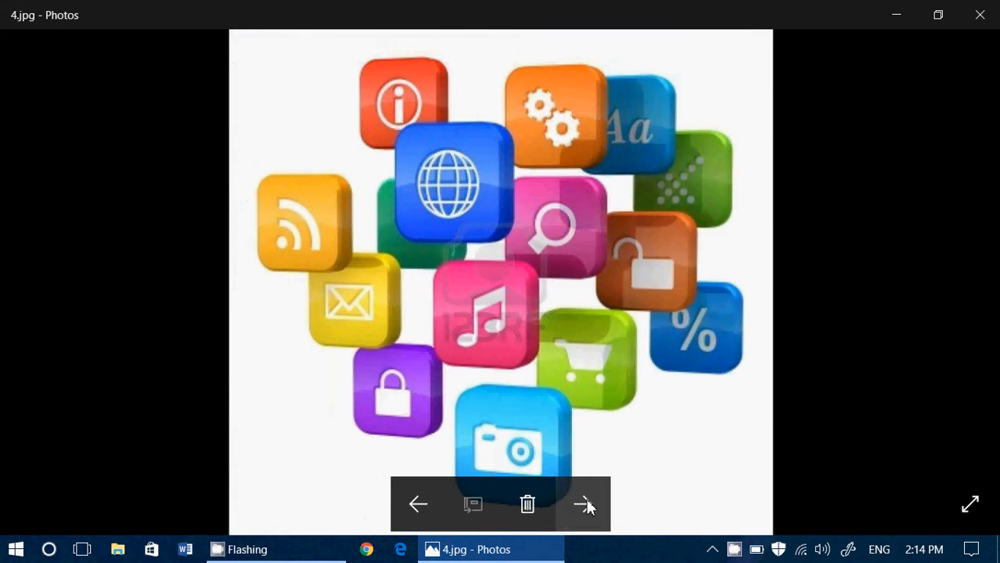
mouse_move(876, 182)
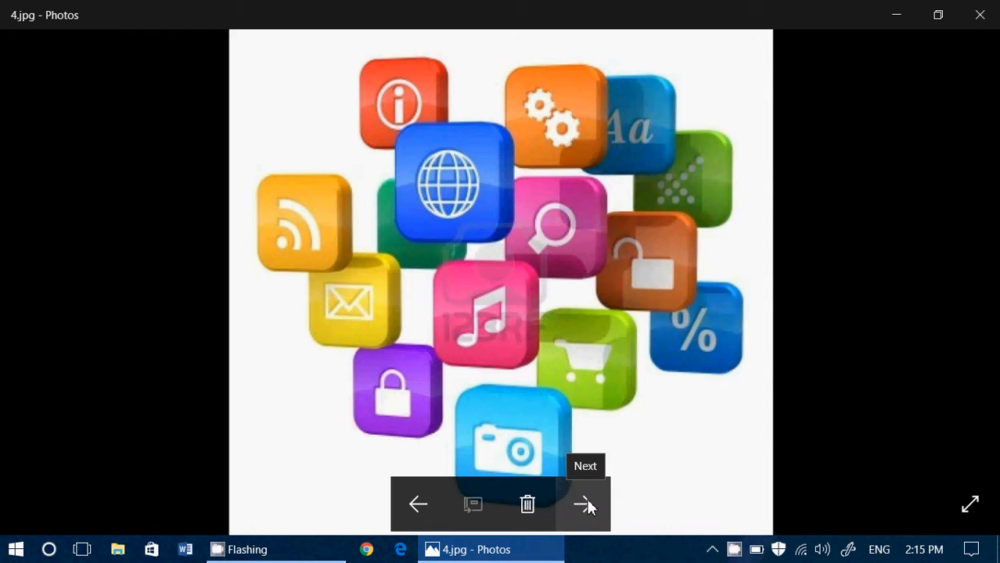
- Advance to 5.jpg, the photo of two Samsung RAM memory modules
left_click(582, 504)
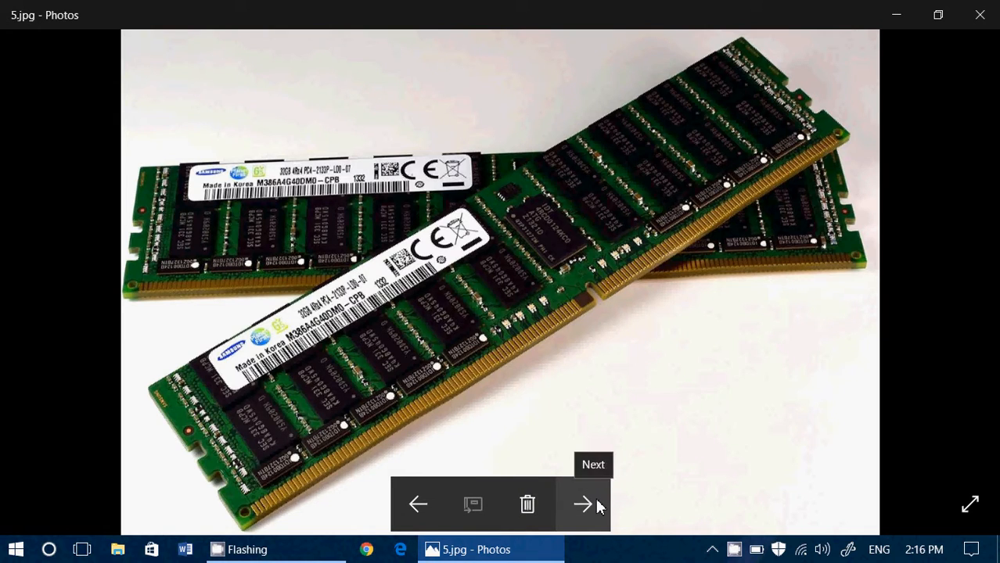
- Advance to 6.jpg, the red-and-black gaming motherboard
left_click(582, 504)
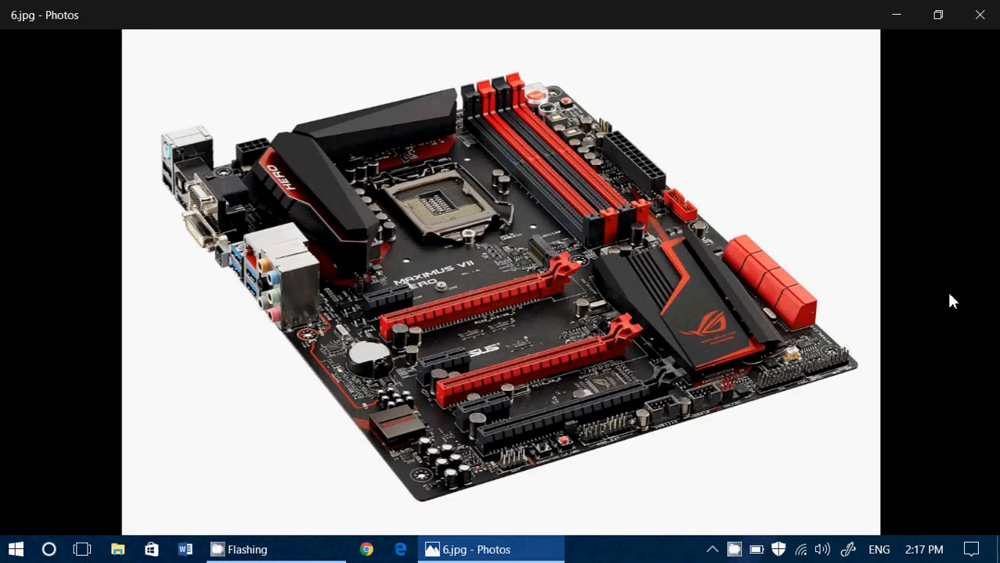
mouse_move(565, 448)
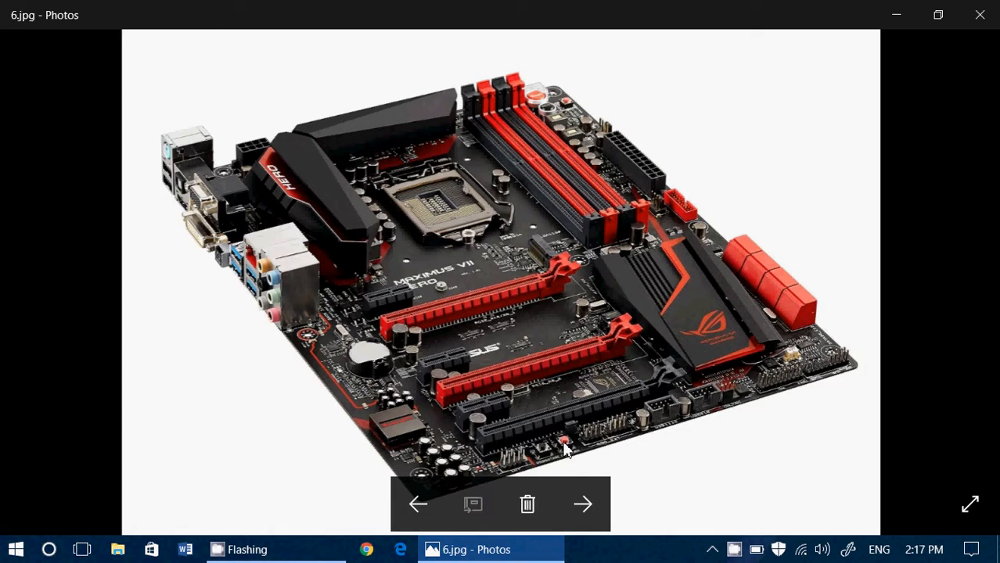
mouse_move(582, 504)
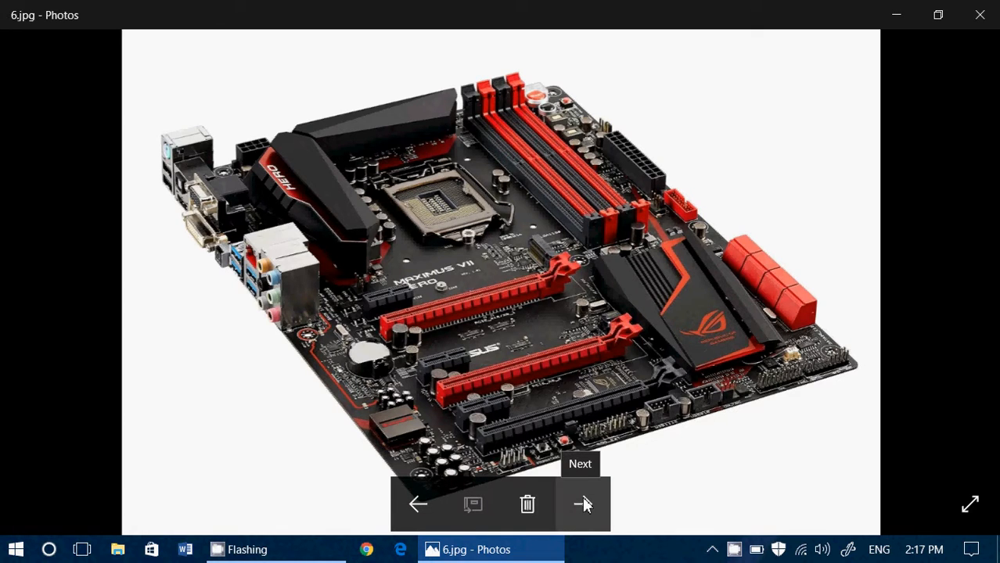
- Advance to 7.jpg, the silver power supply unit with its cables
left_click(586, 504)
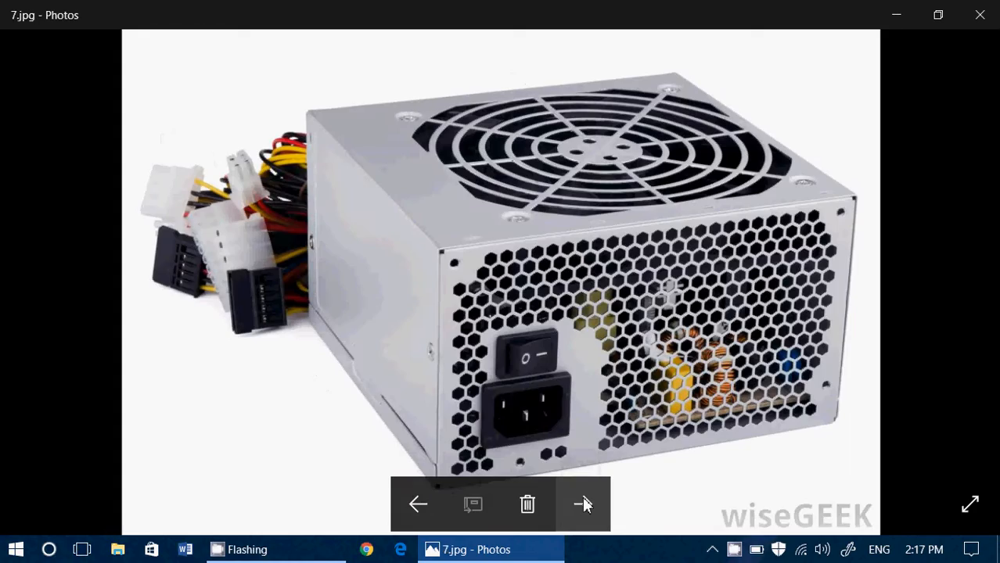
mouse_move(894, 220)
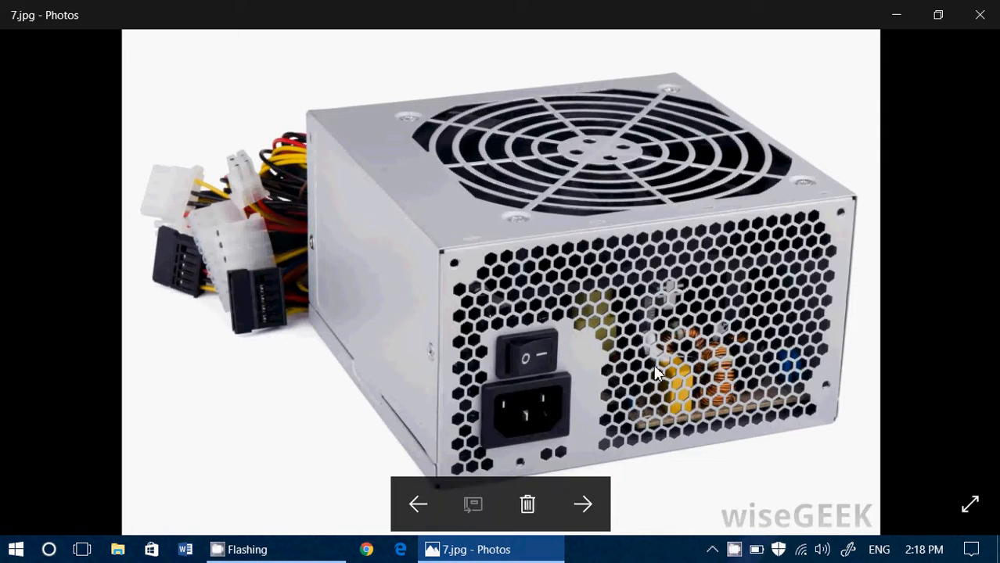
mouse_move(583, 504)
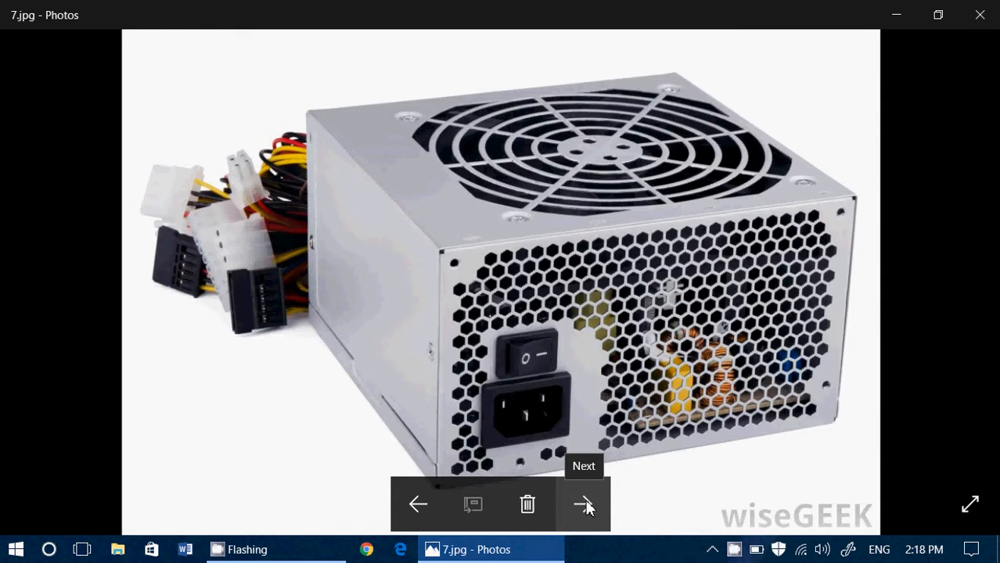
- Advance to 8.jpg, the virus, trojan and hacker word cloud
left_click(584, 504)
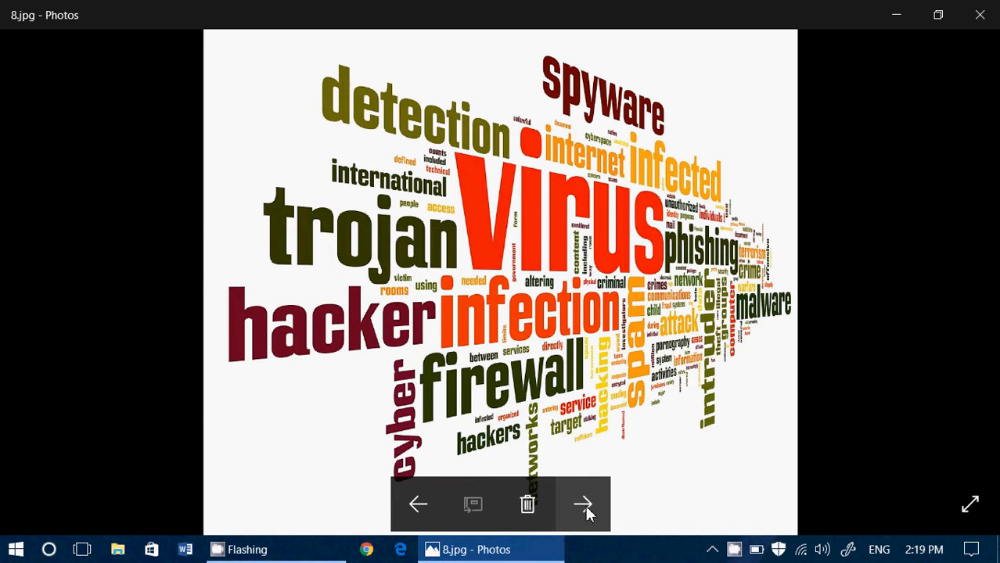
- Advance to 9.jpg, the red circuit-board graphic reading OVERHEATED
left_click(583, 504)
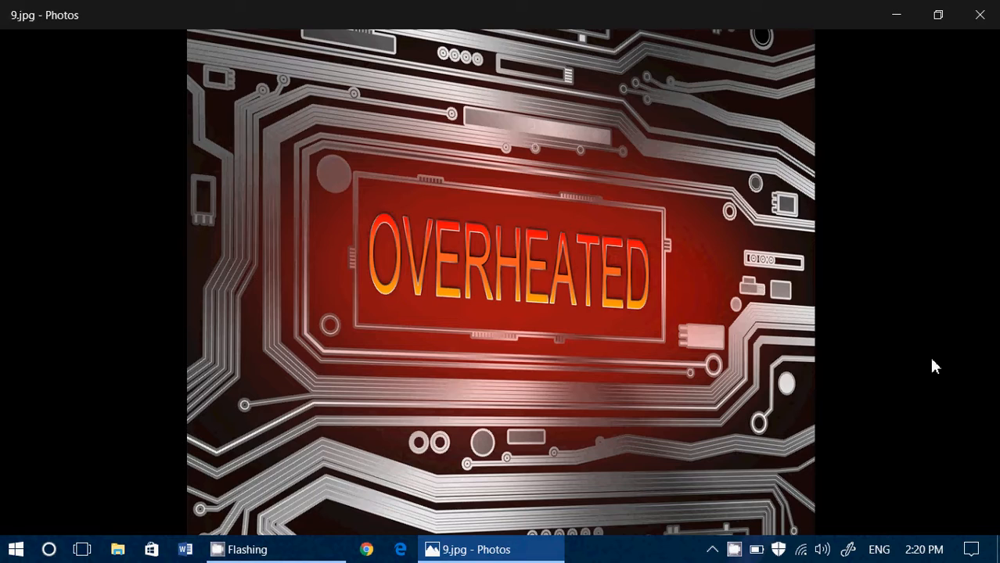
mouse_move(911, 372)
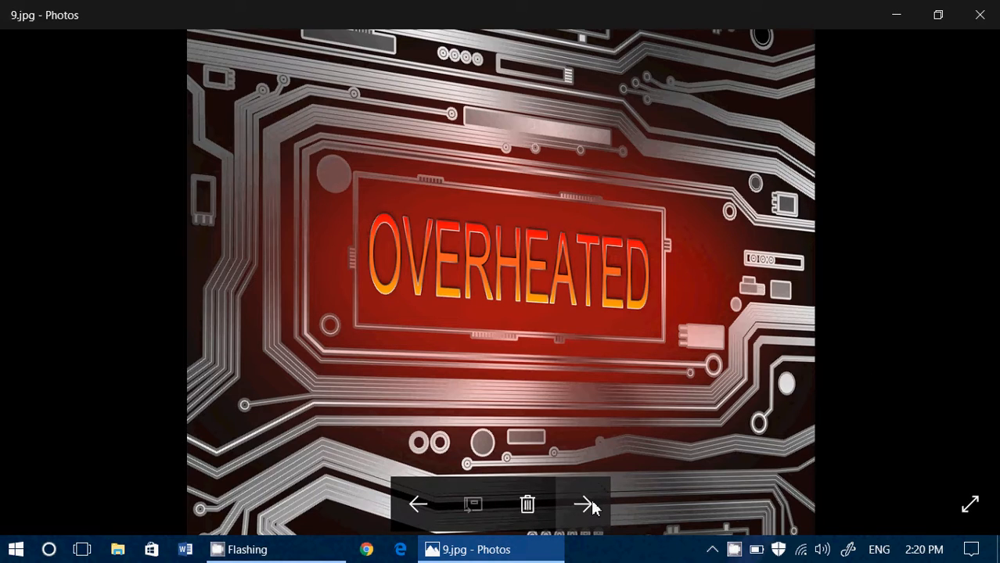
mouse_move(584, 504)
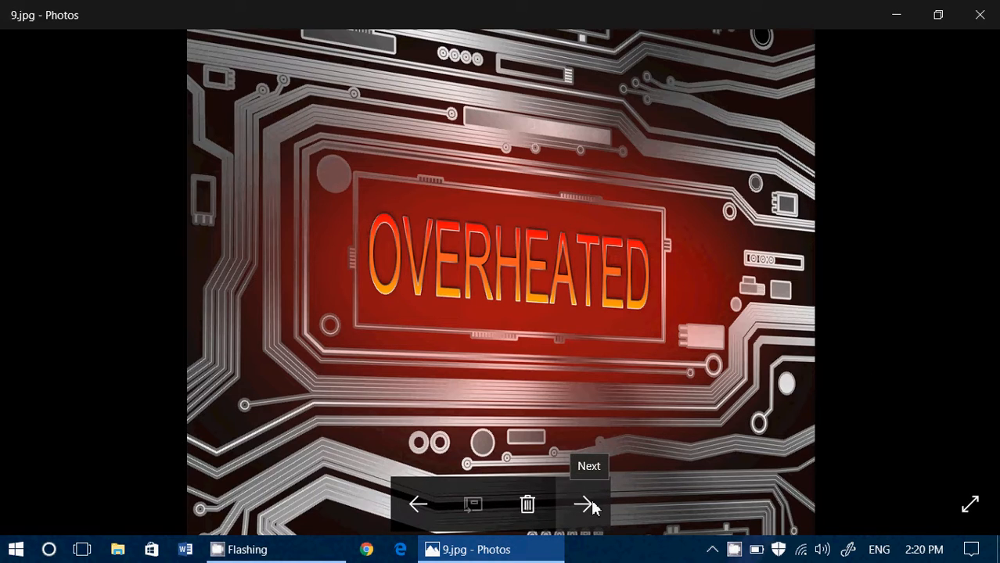
- Advance past 10.jpg, the hard-drive platter, to 11.png, the Registry Editor screenshot
left_click(583, 504)
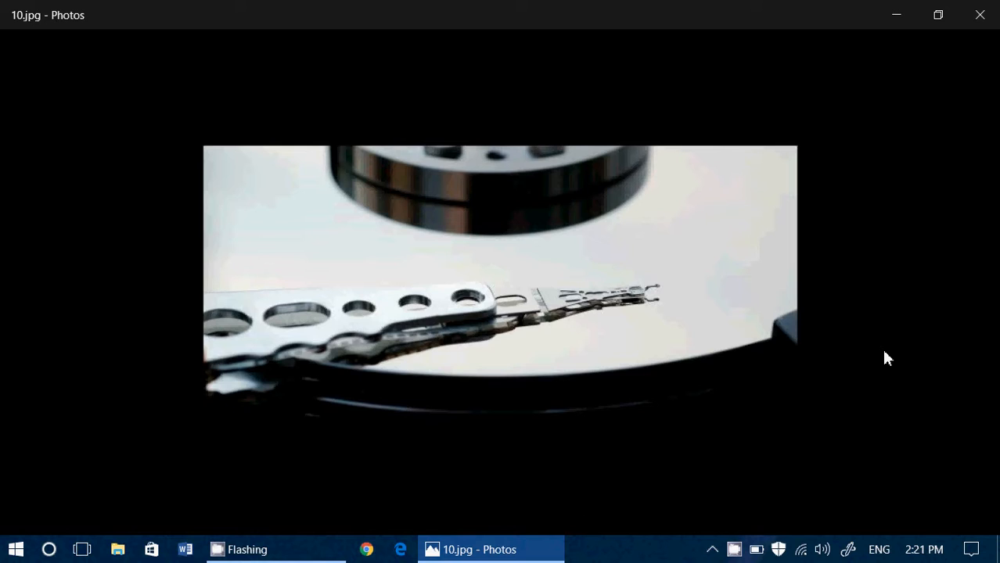
left_click(582, 504)
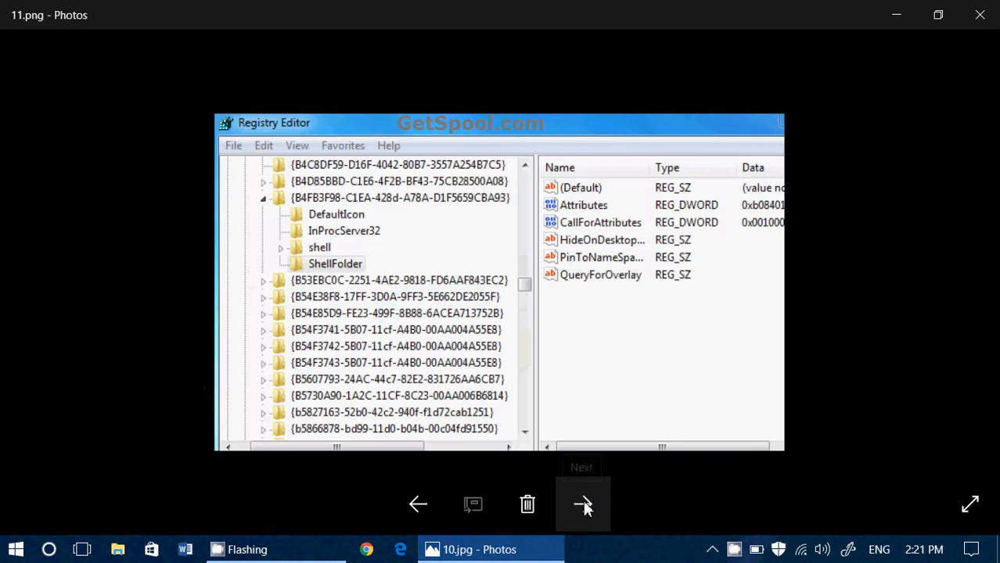
left_click(582, 504)
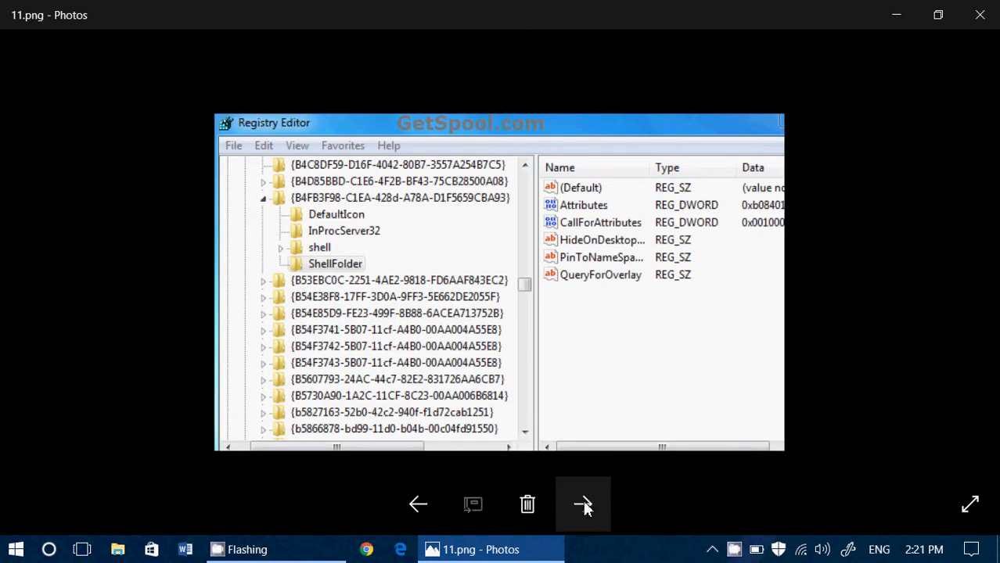